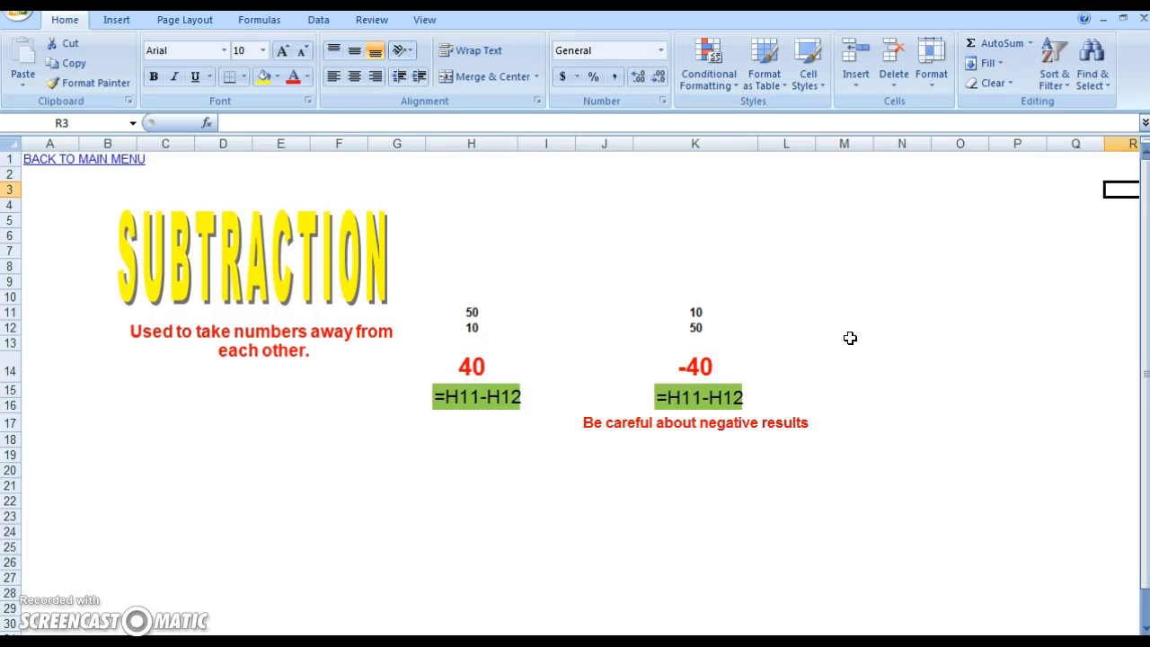
- Inspect the first example's 40 result and its underlying subtraction formula
click(787, 327)
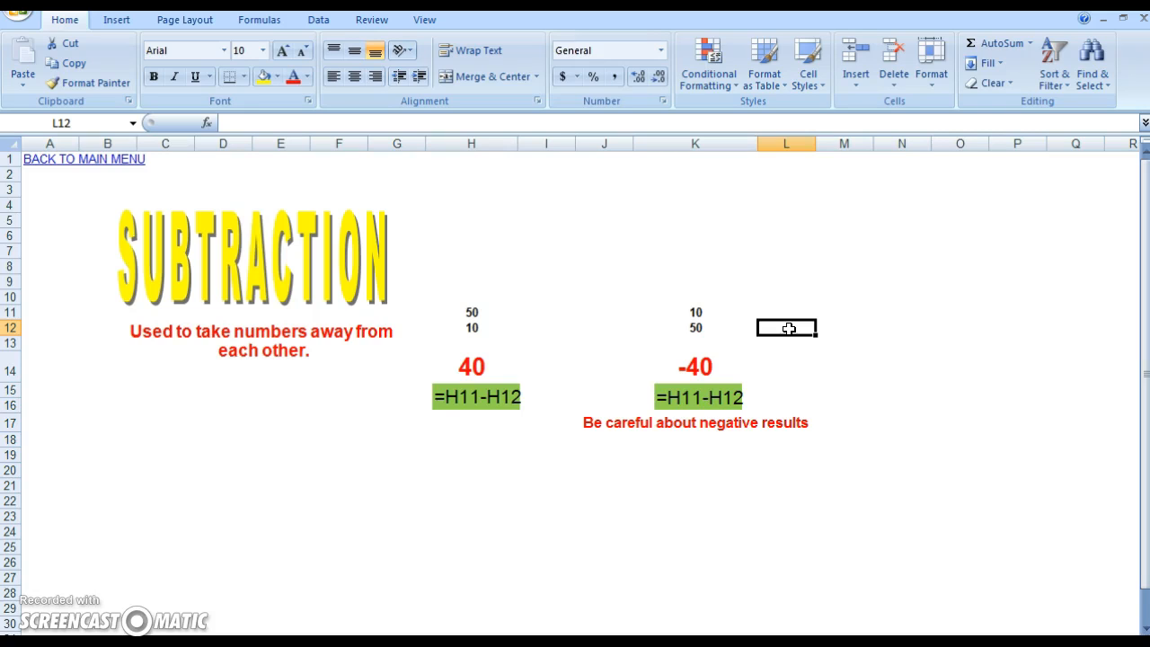
mouse_move(669, 286)
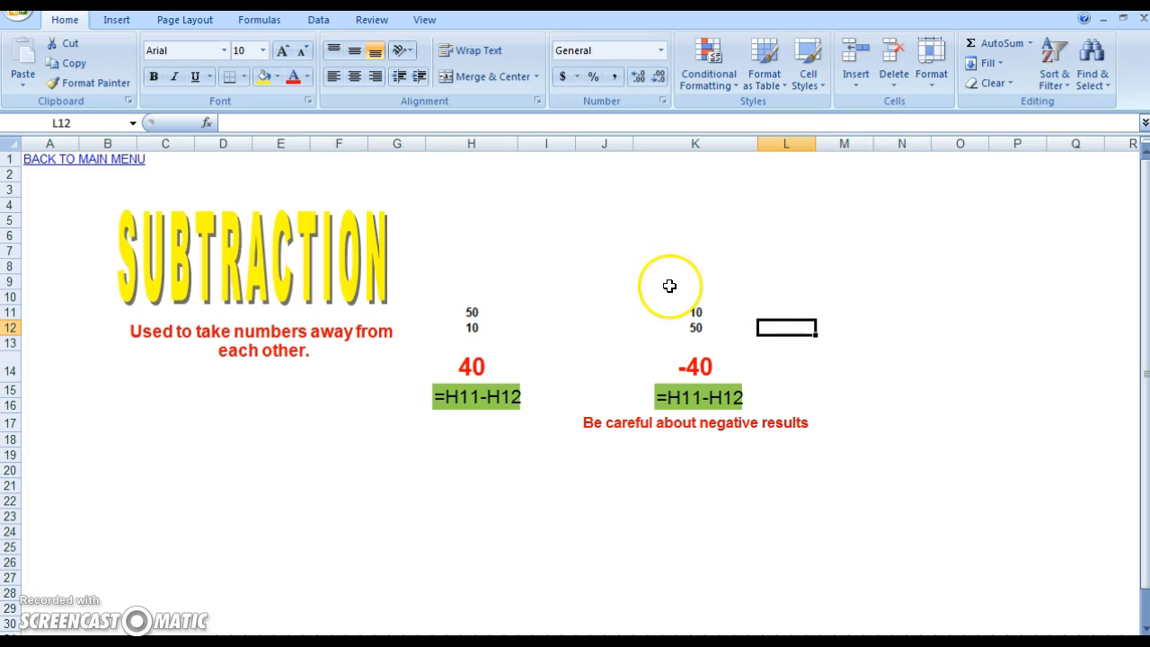
mouse_move(467, 292)
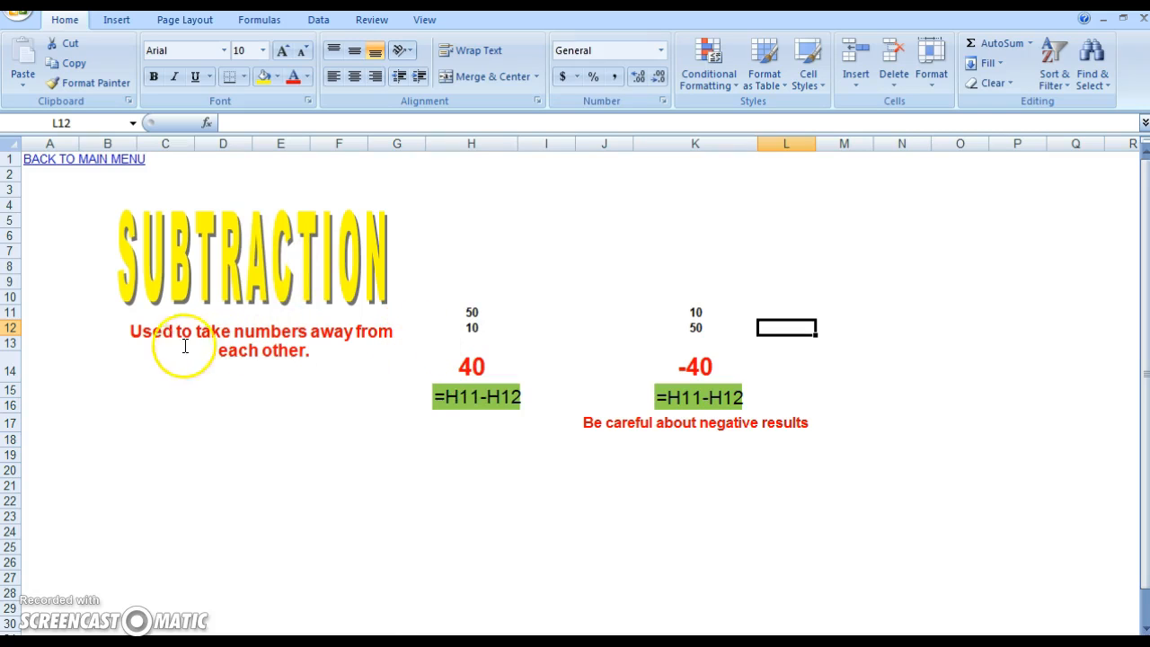
mouse_move(370, 352)
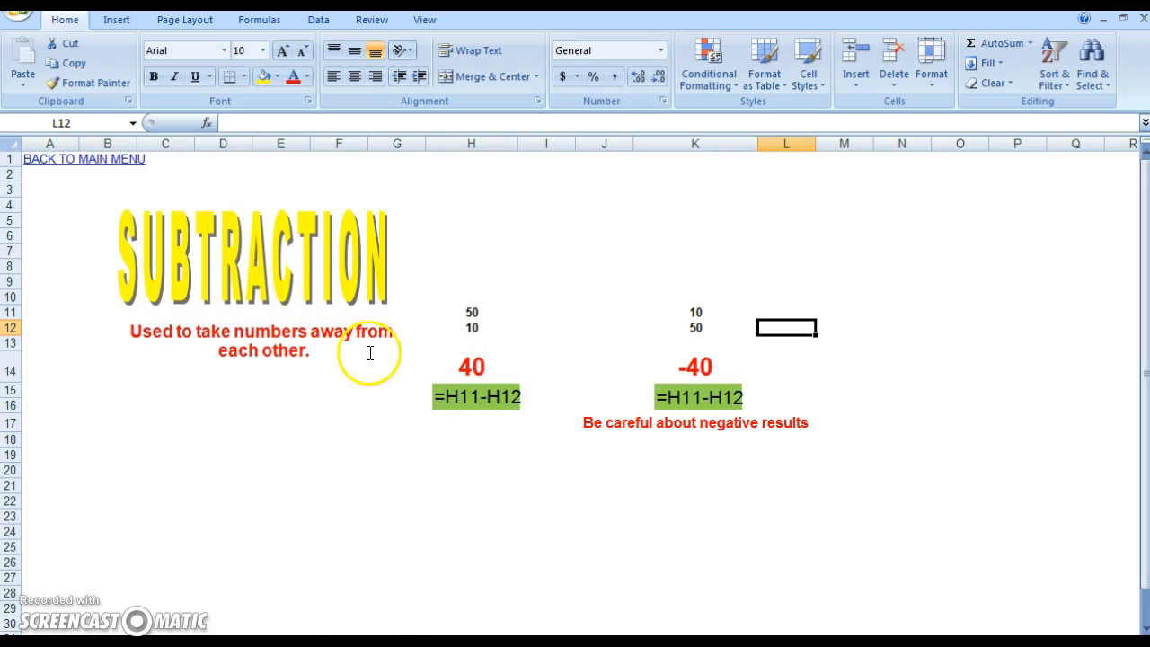
click(471, 366)
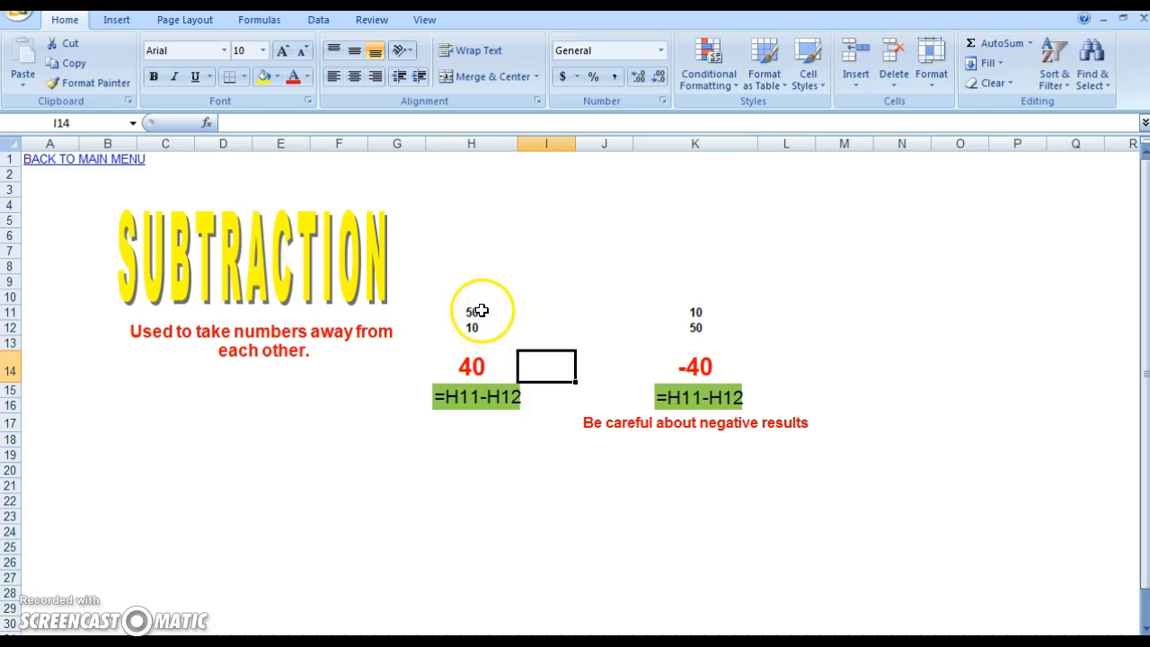
mouse_move(518, 297)
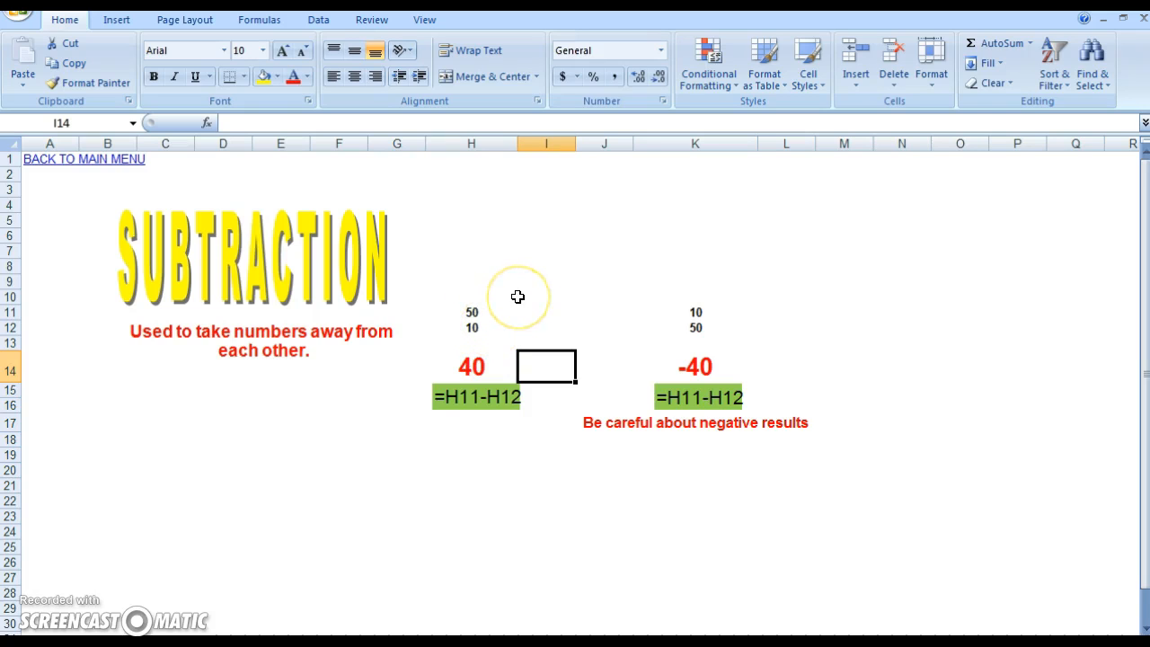
click(471, 366)
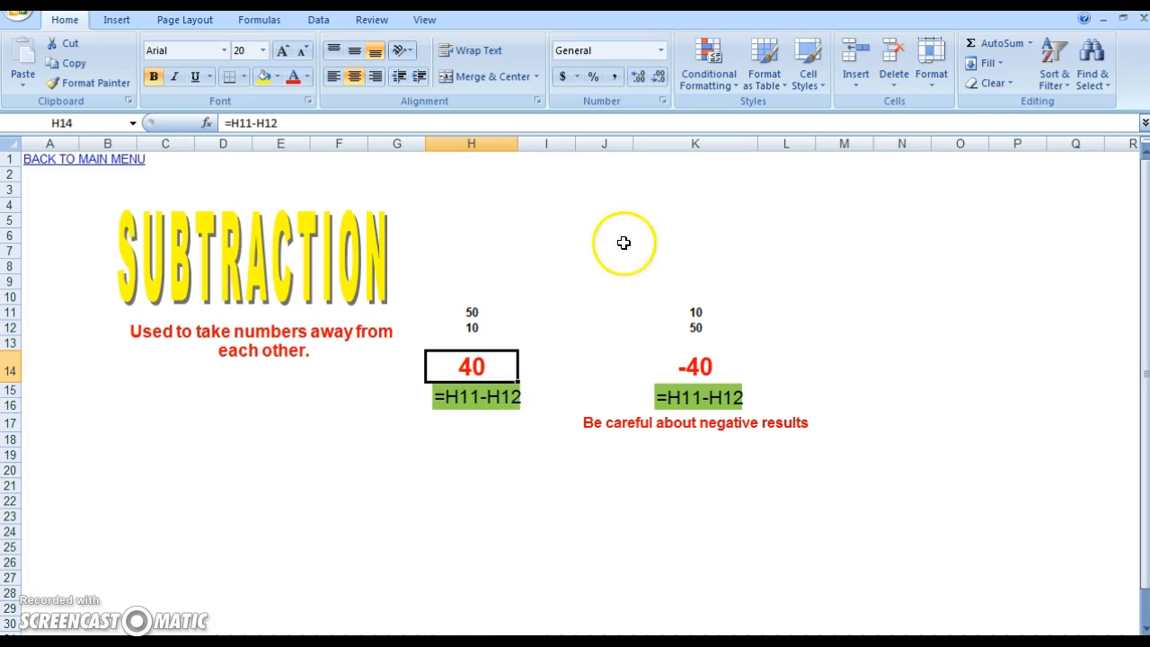
click(604, 235)
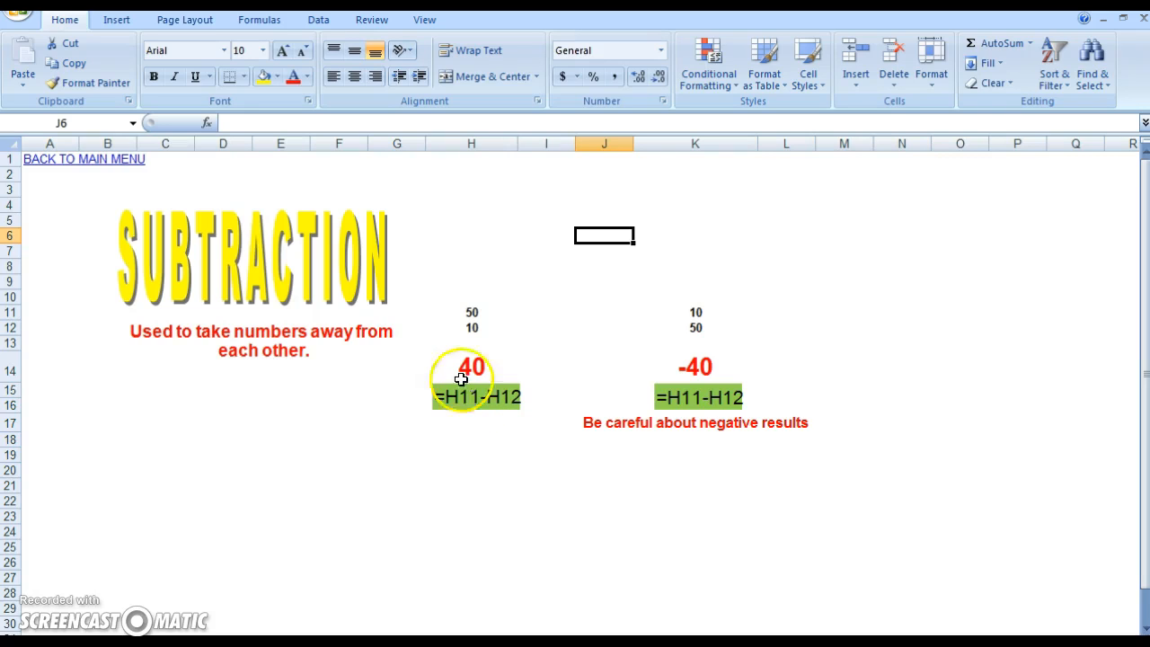
mouse_move(471, 320)
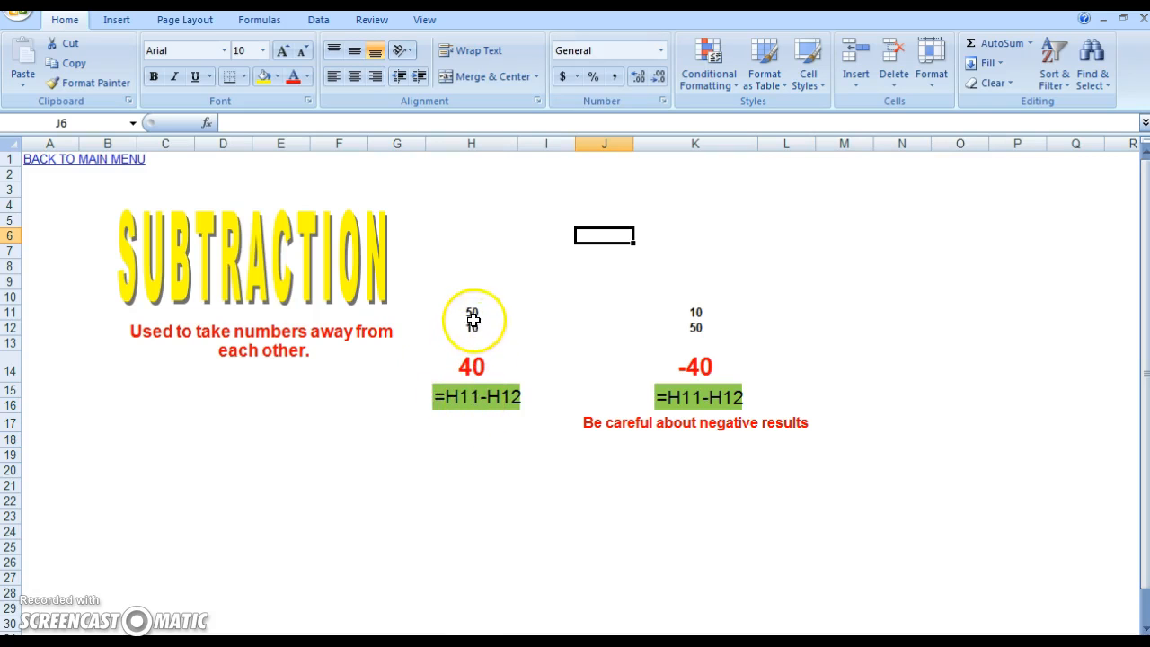
- Check the first example's top number and inspect the -40 result's formula =K11-K12
click(471, 313)
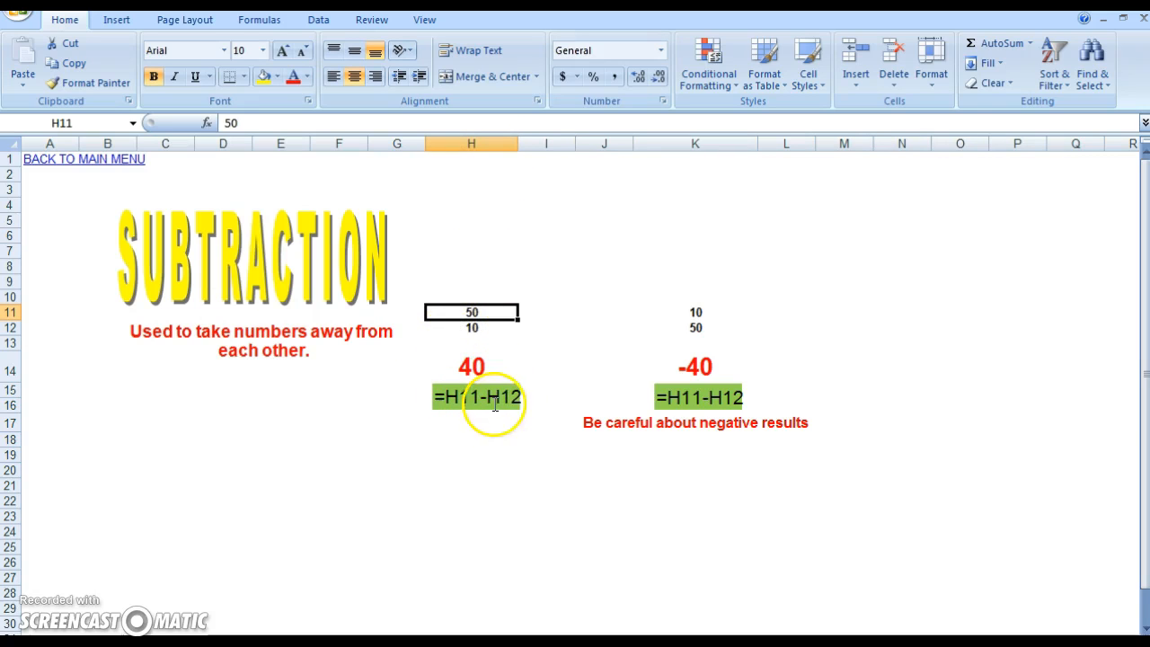
click(471, 327)
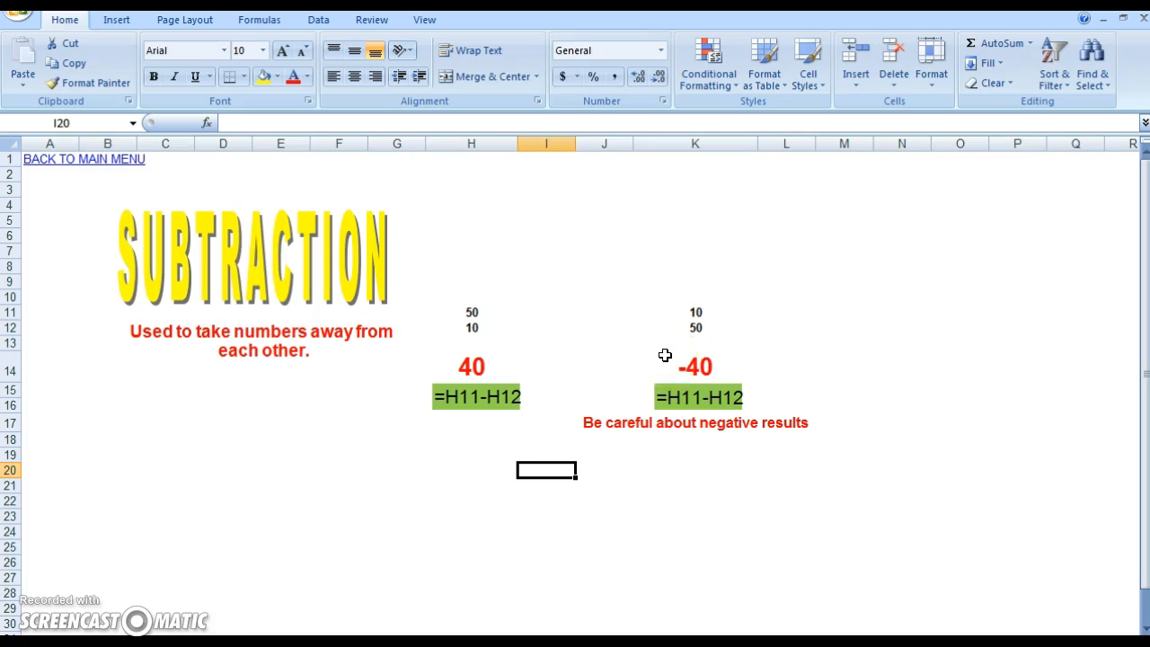
click(694, 366)
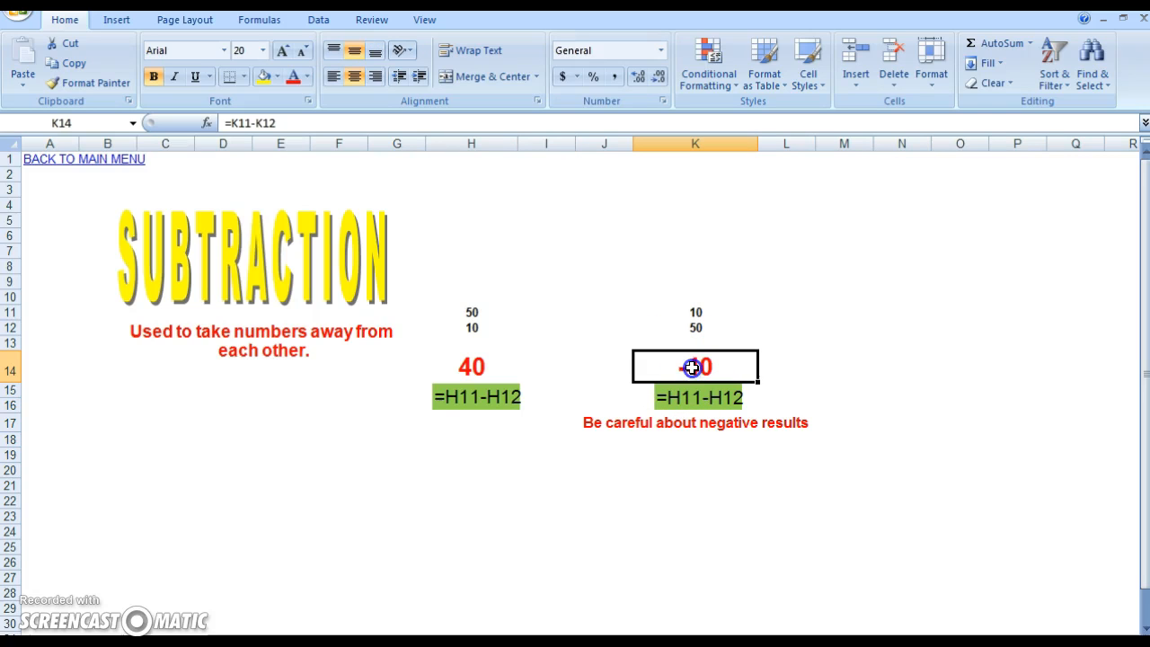
double_click(694, 367)
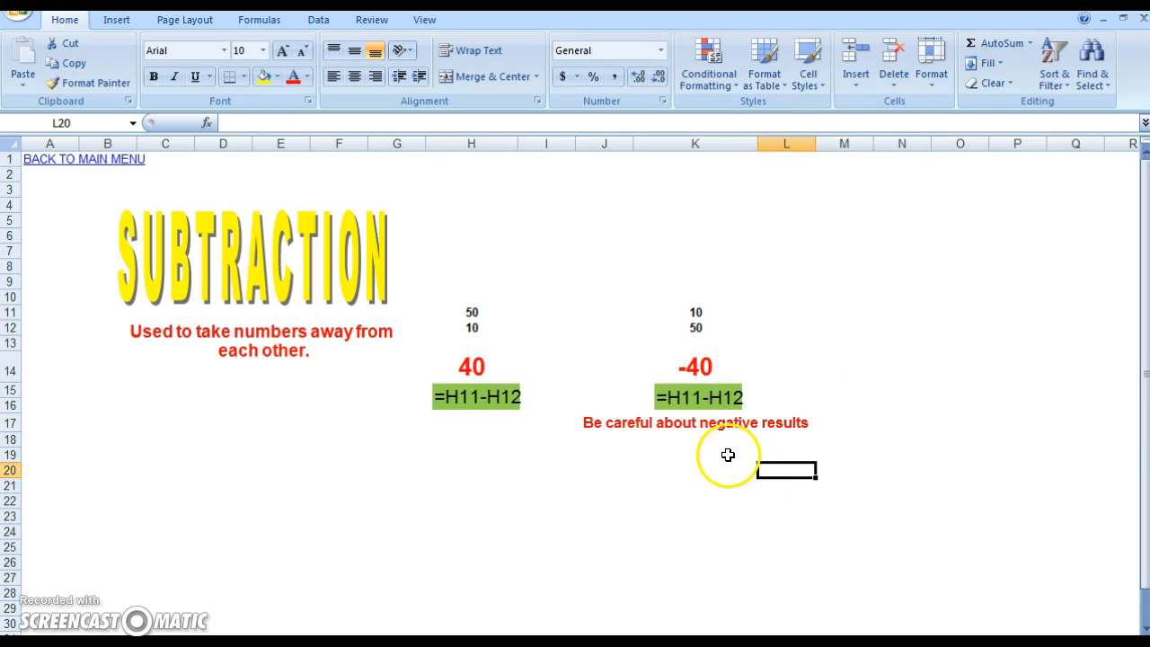
mouse_move(723, 450)
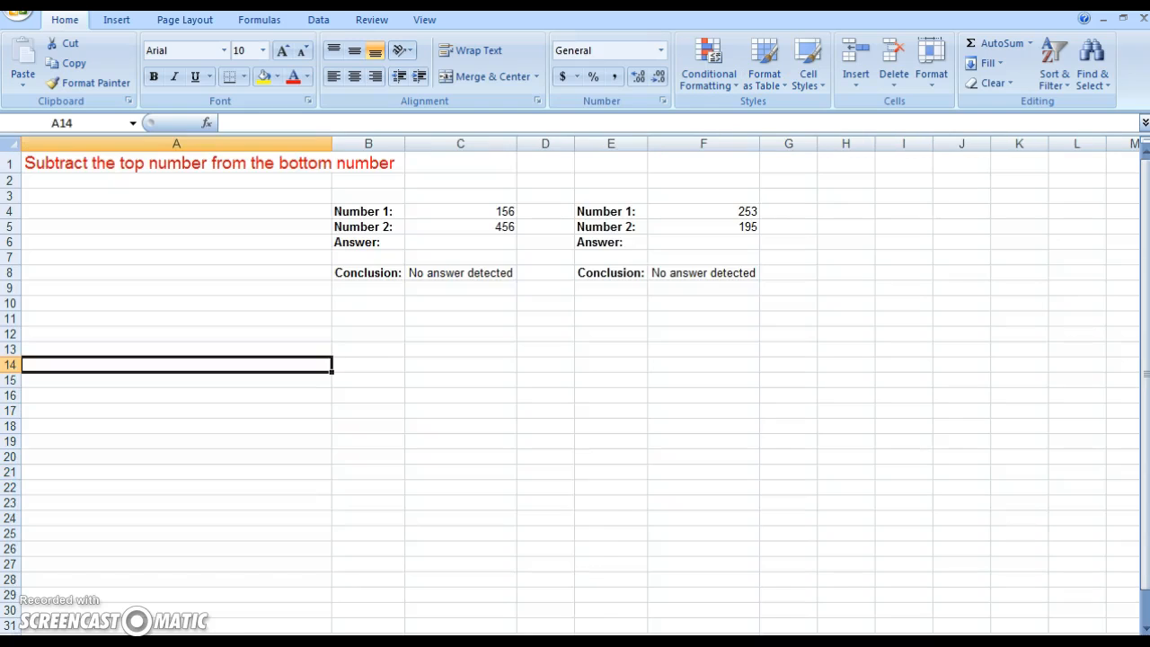
click(611, 471)
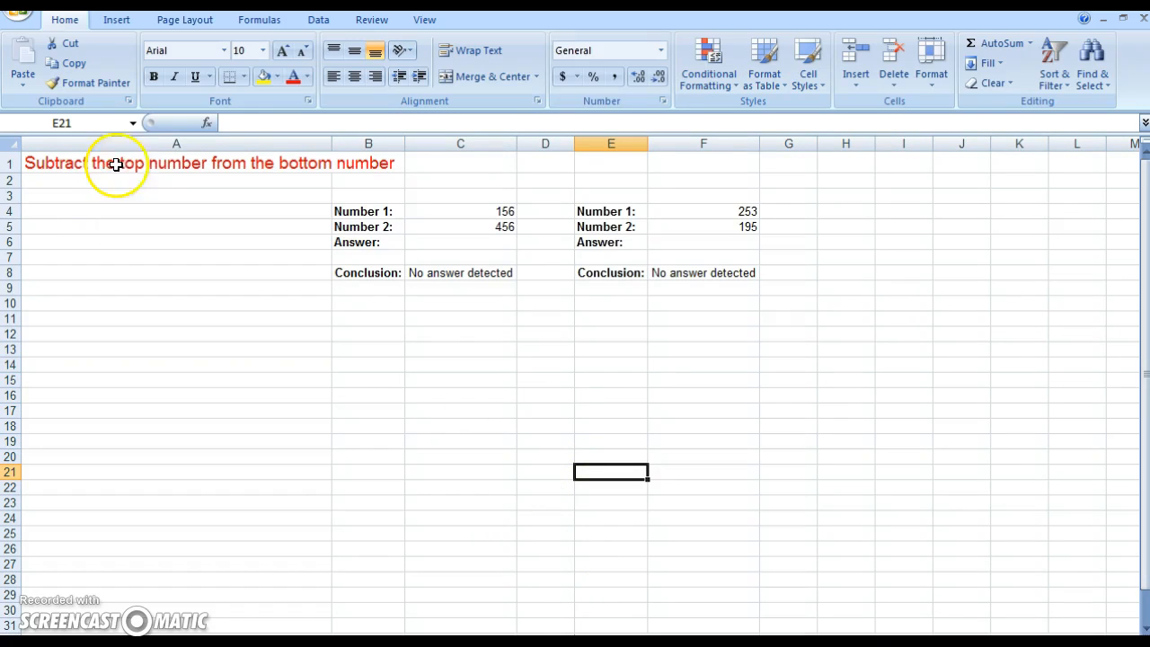
mouse_move(449, 278)
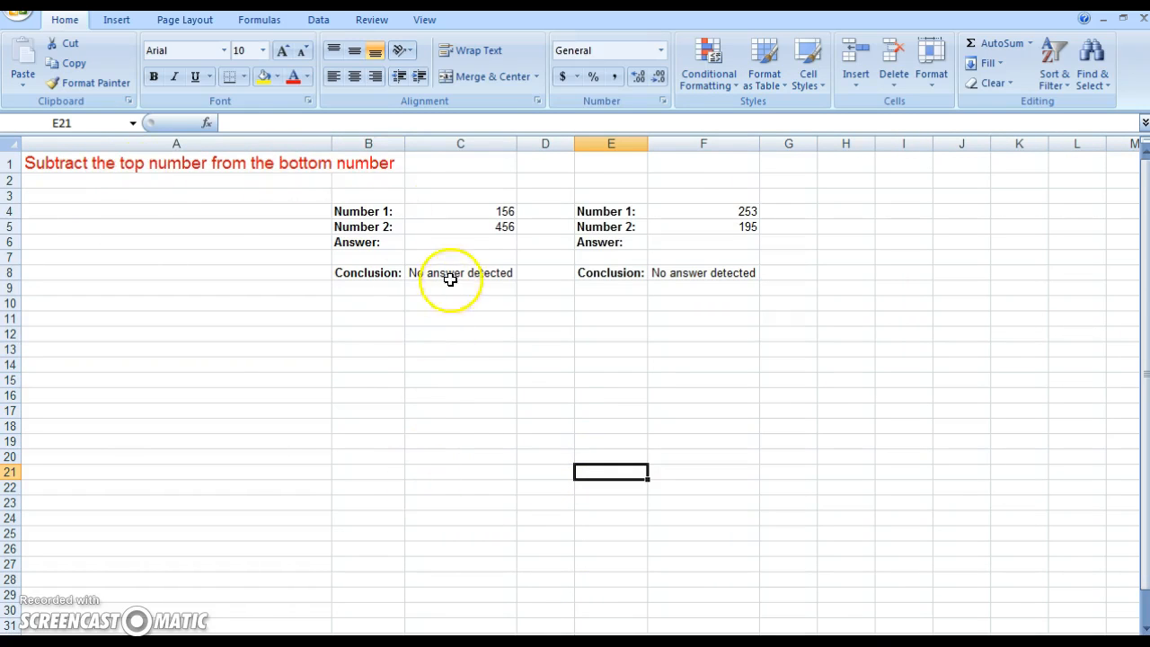
mouse_move(809, 165)
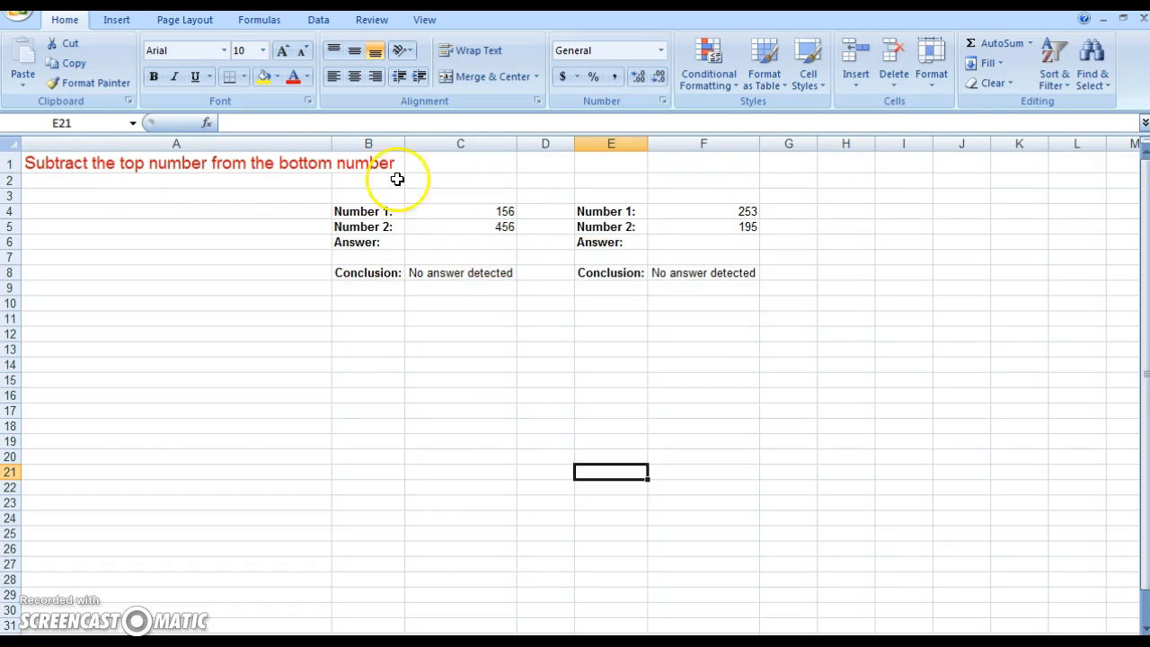
click(460, 241)
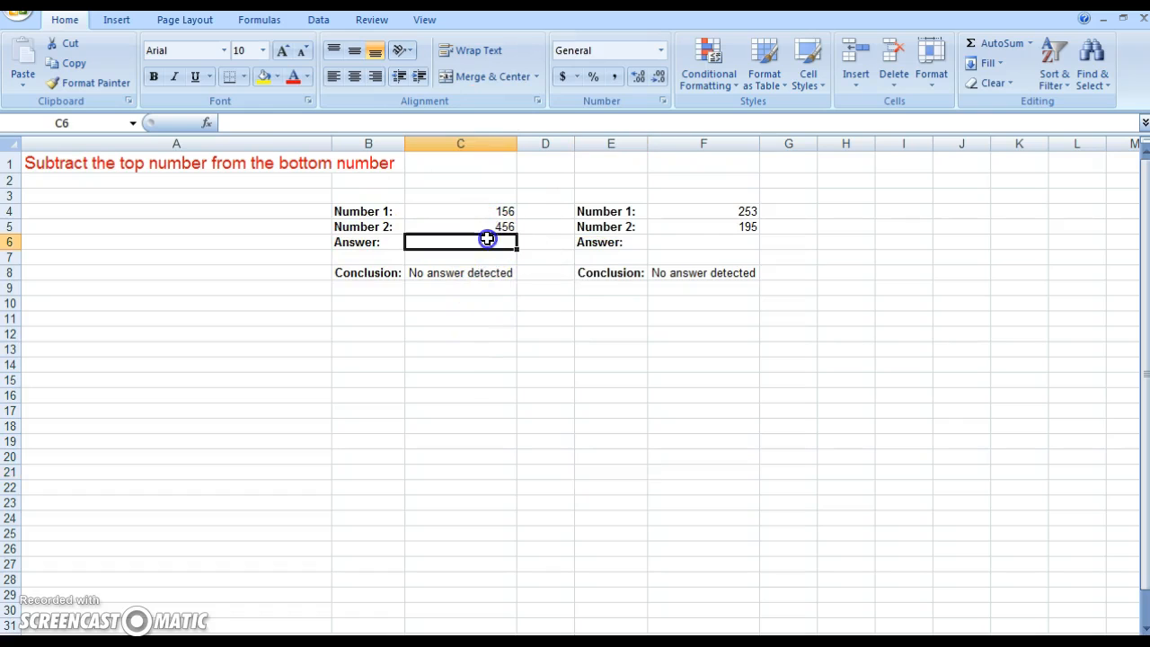
mouse_move(517, 259)
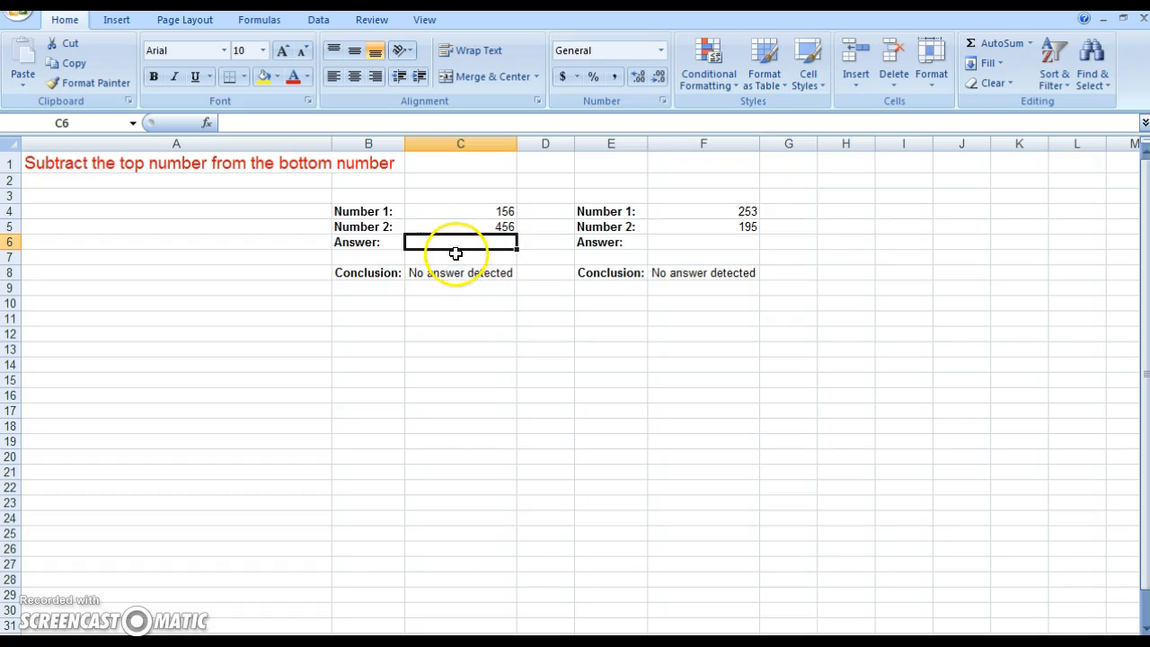
mouse_move(222, 167)
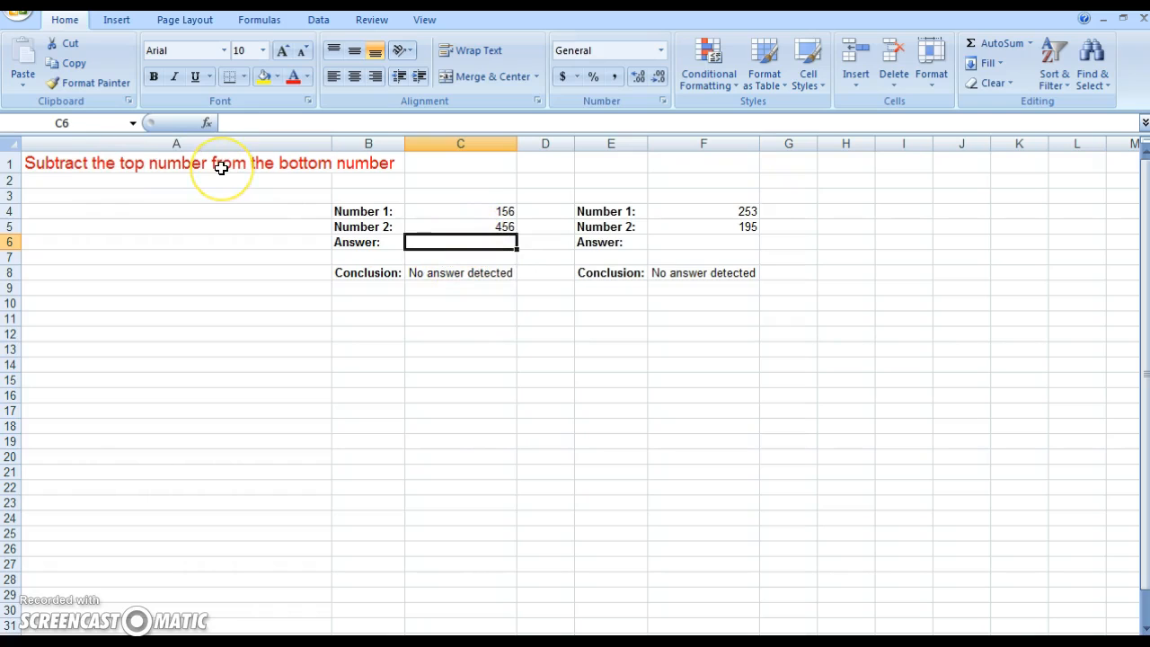
mouse_move(424, 194)
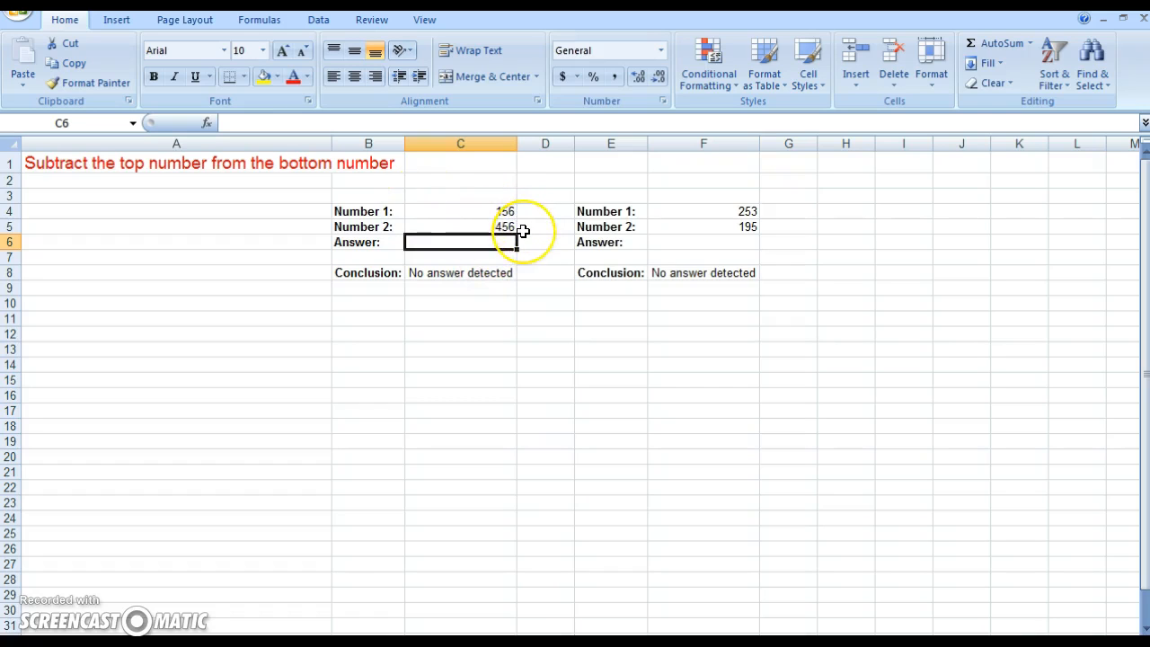
mouse_move(518, 209)
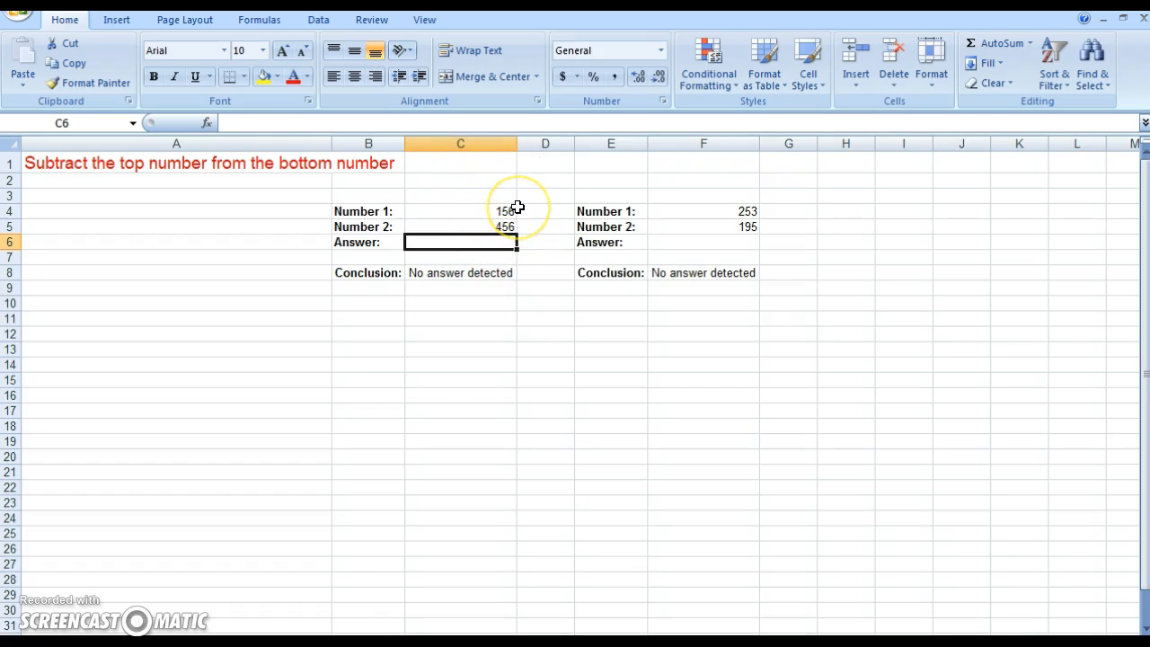
- Enter =C5-C4 so the first answer computes 456 − 156 = 300, marked Correct!
text(=)
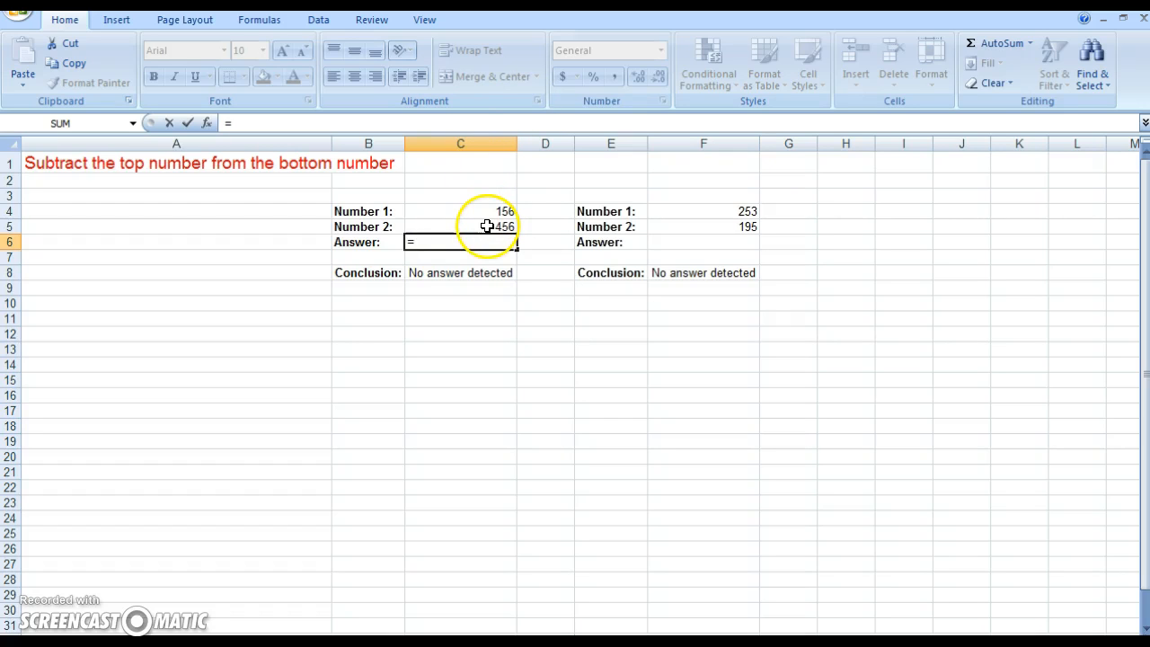
click(460, 226)
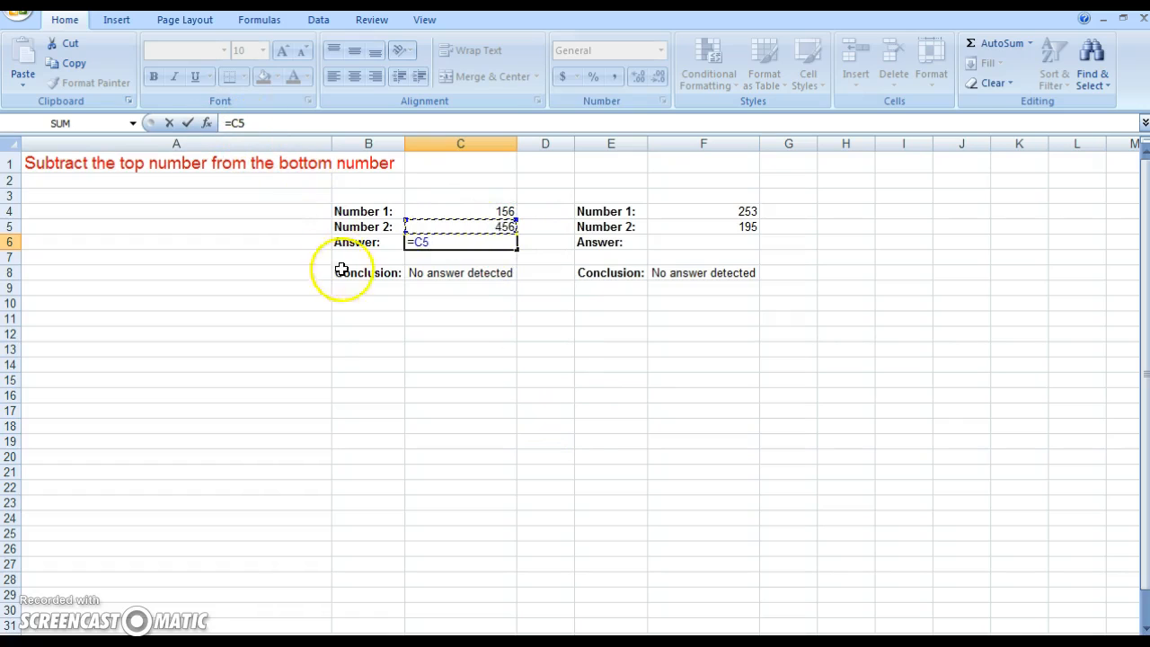
text(-)
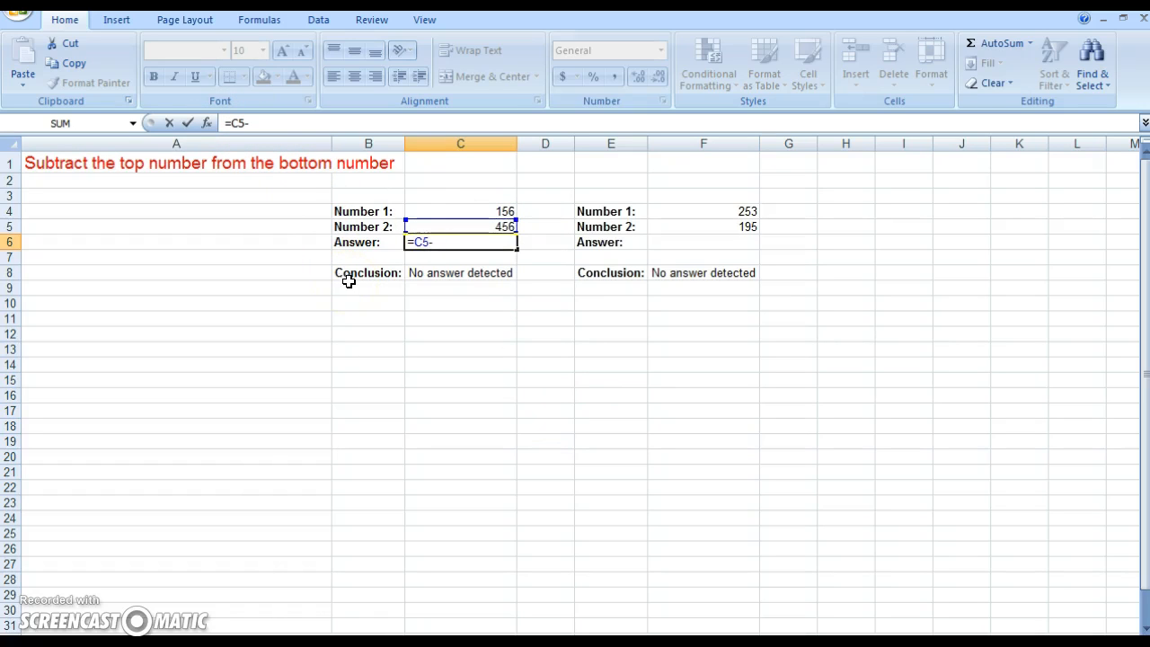
click(460, 212)
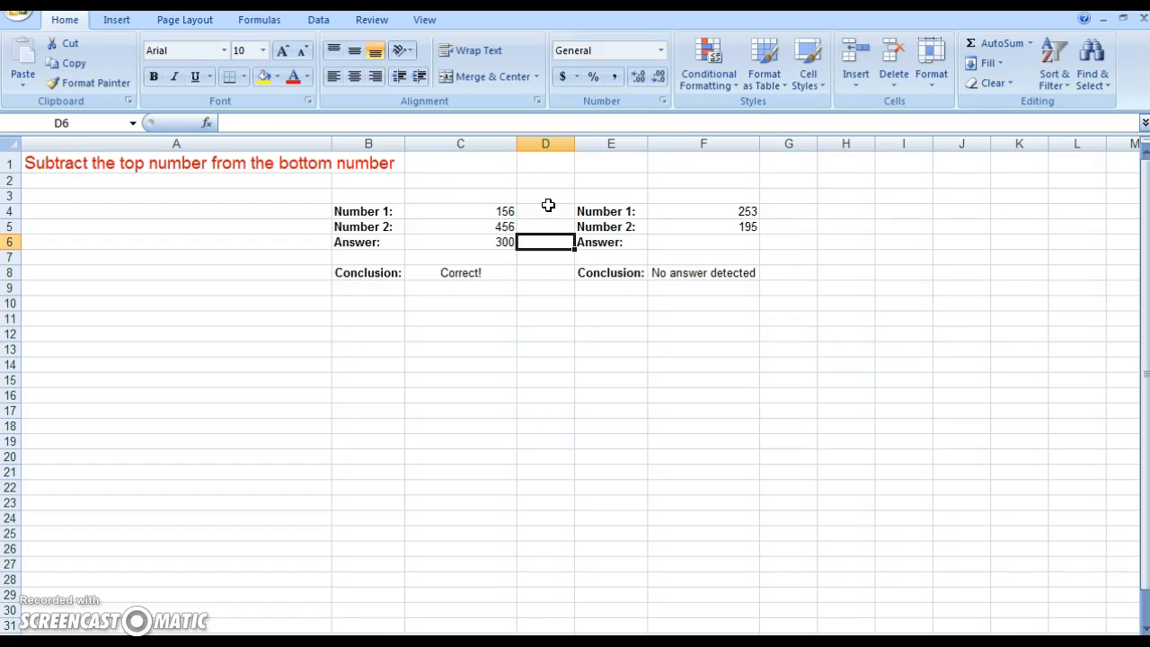
mouse_move(757, 240)
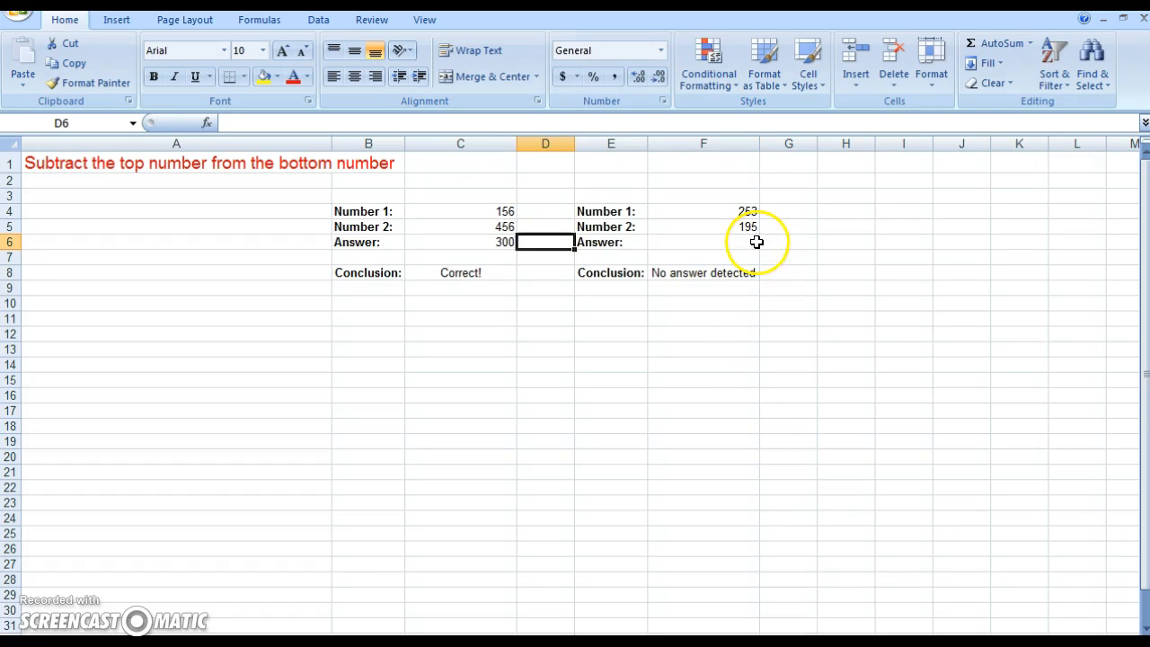
- Build =F5-F4 in the second answer cell, subtracting 253 from 195
click(705, 241)
text(=)
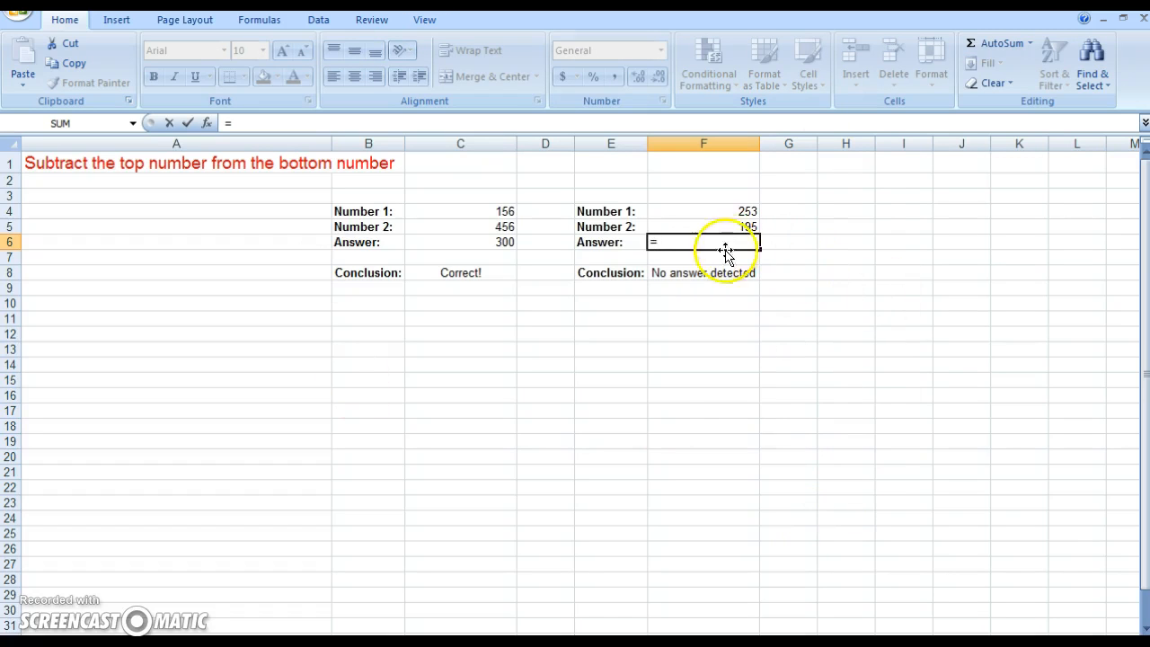
click(703, 226)
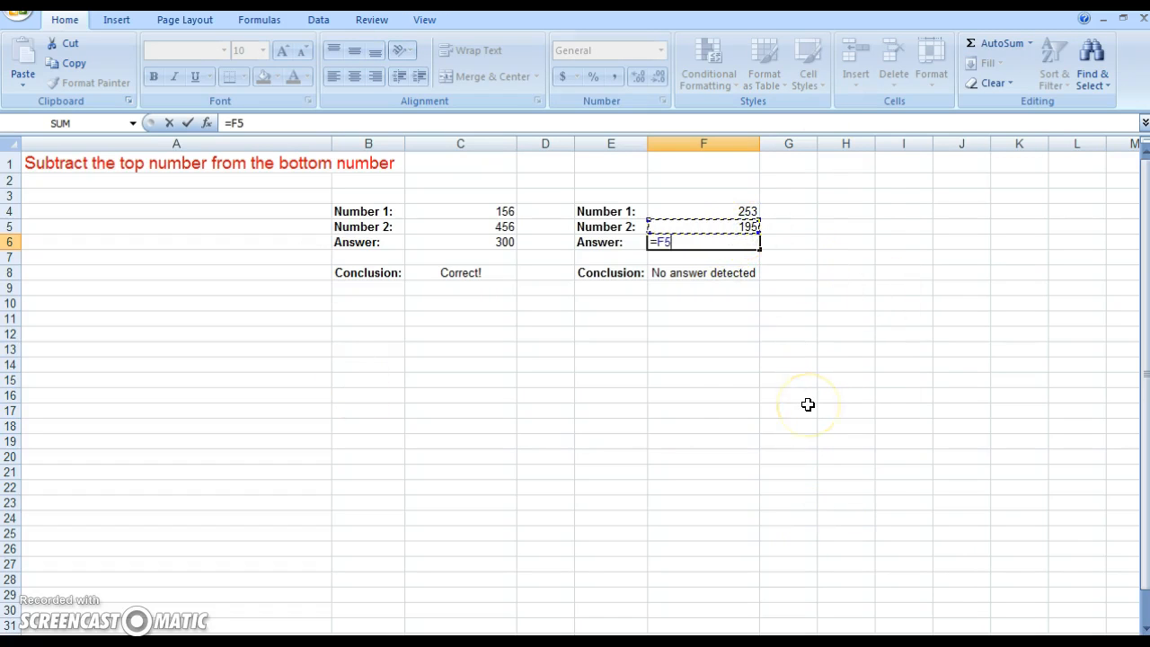
click(703, 212)
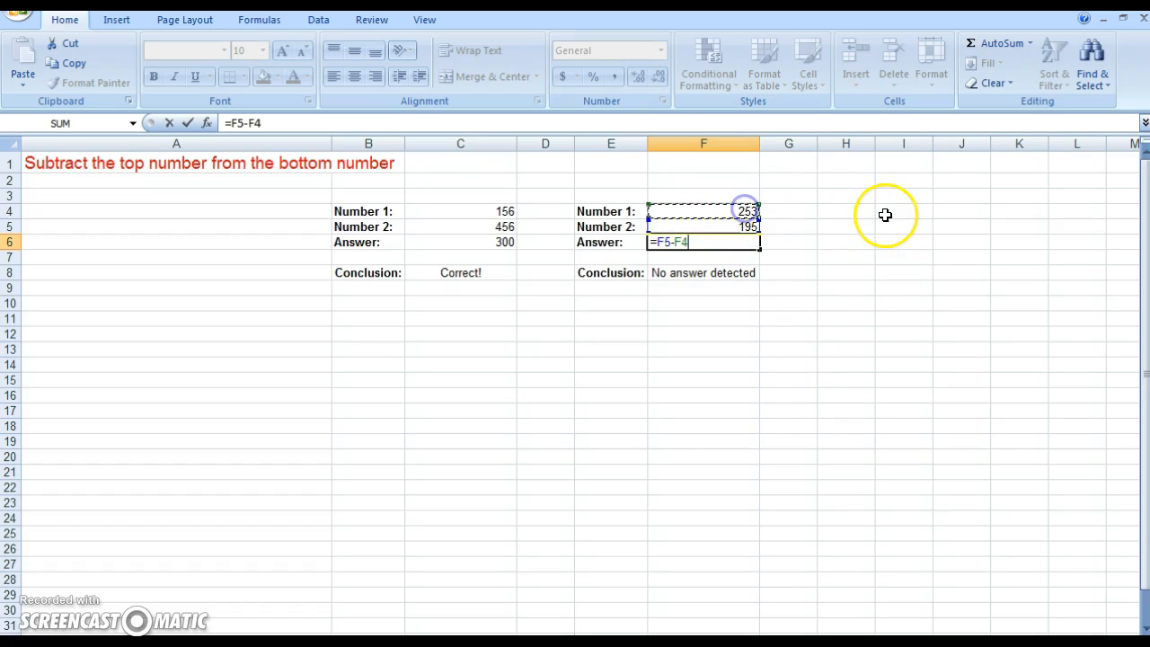